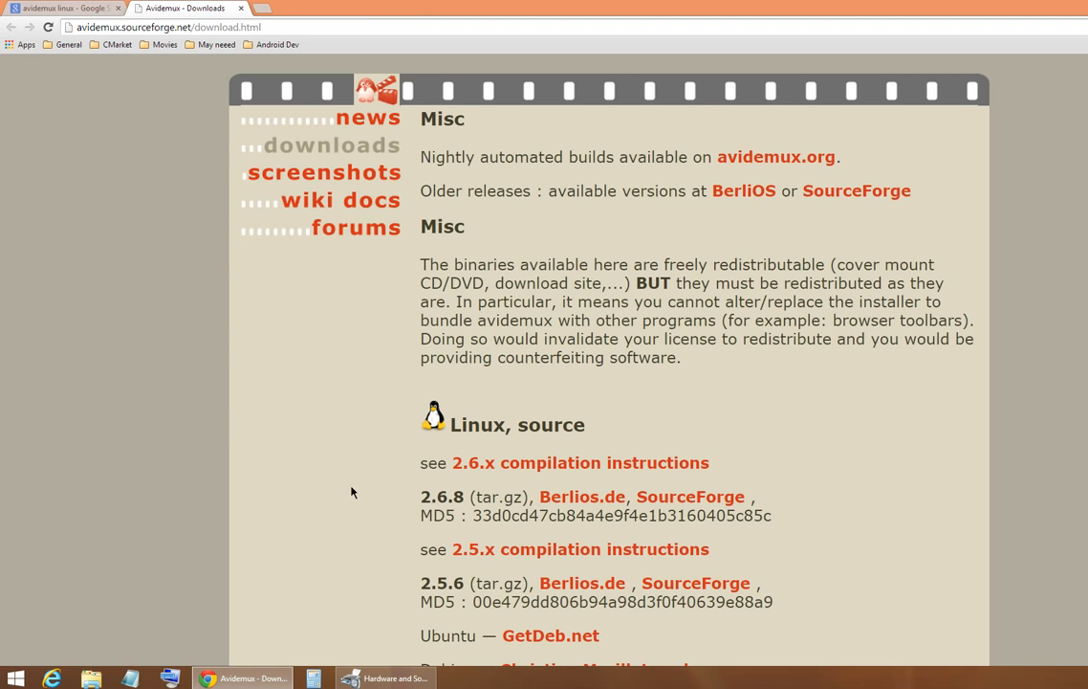
mouse_move(356, 488)
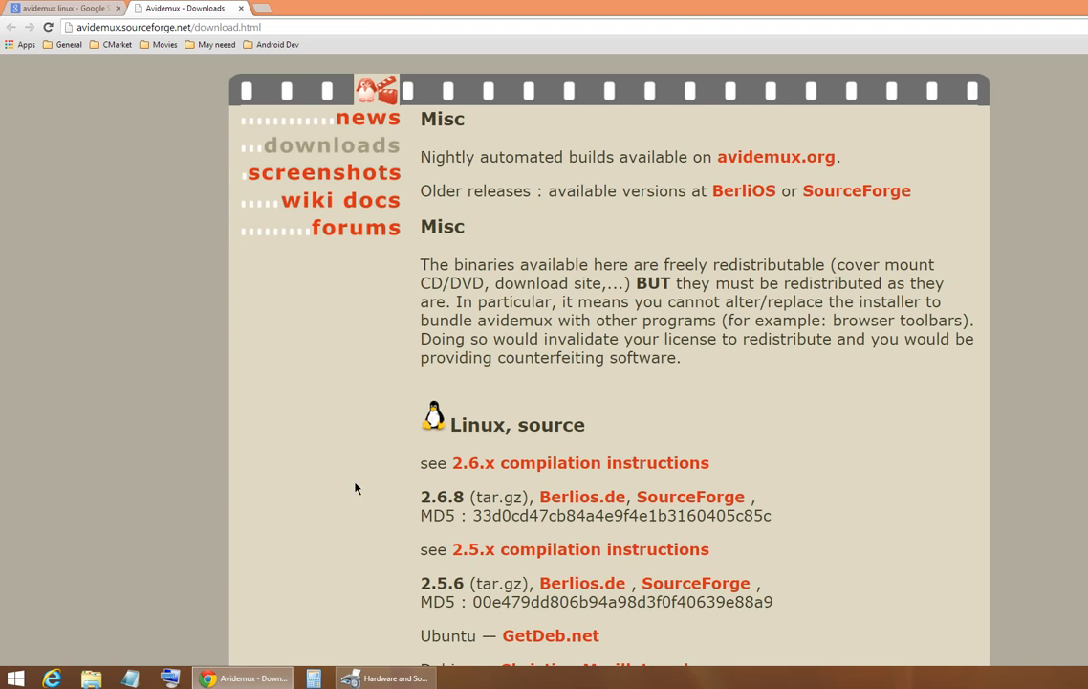
mouse_move(488, 439)
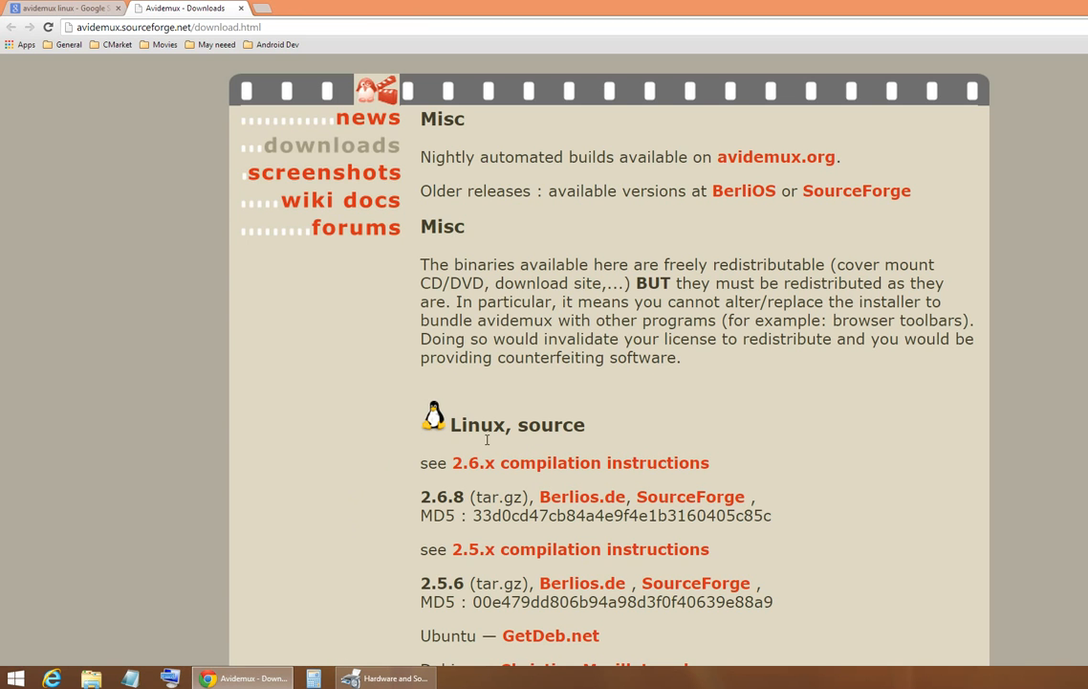
Step: Launch Avidemux and position its window on the desktop
scroll("down", 3)
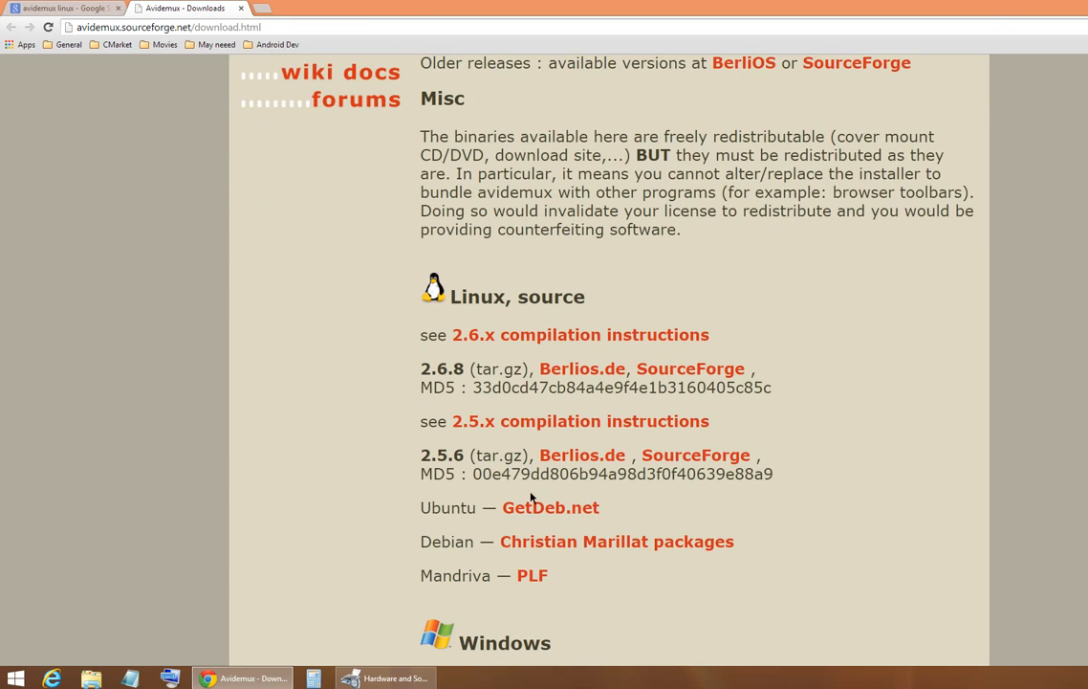
scroll("down", 3)
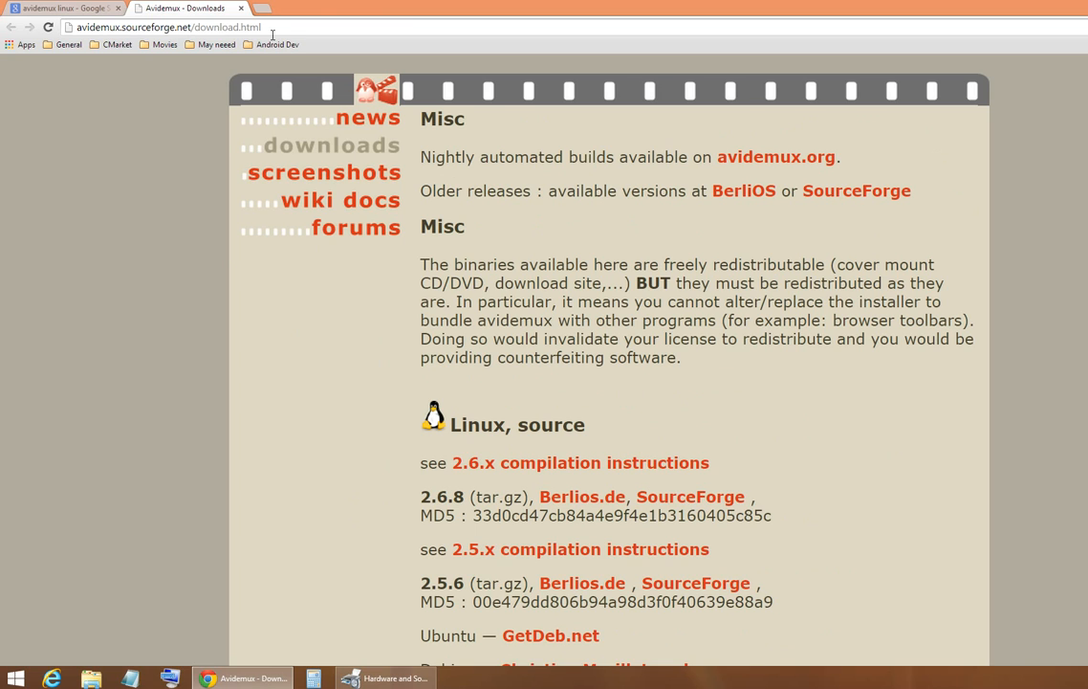
left_click(163, 27)
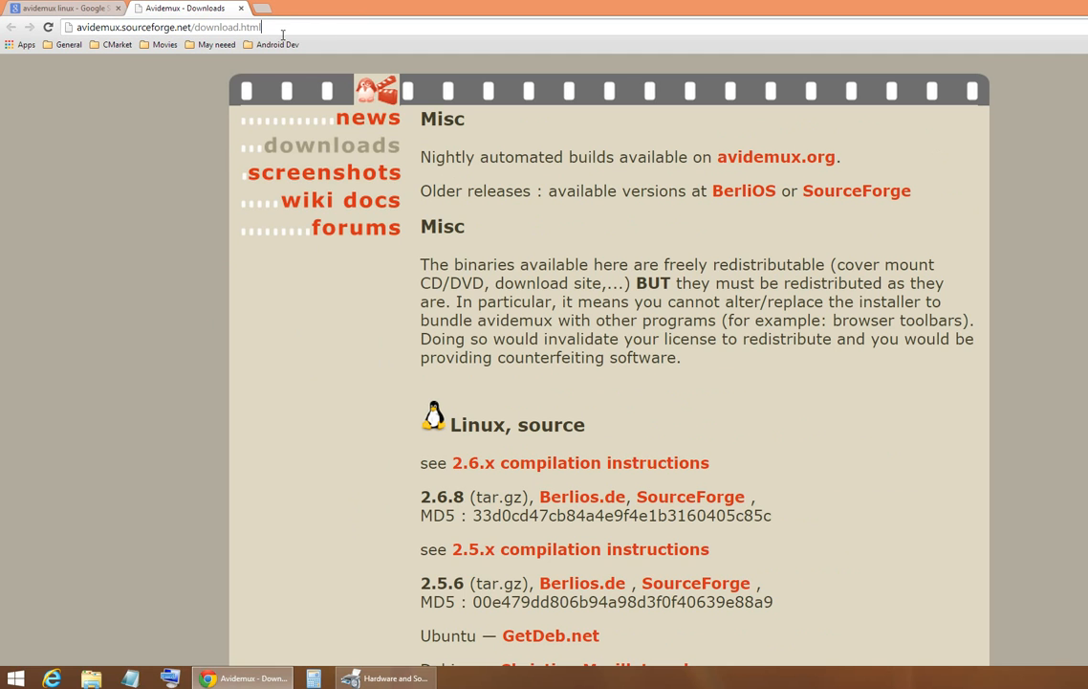
scroll("down", 3)
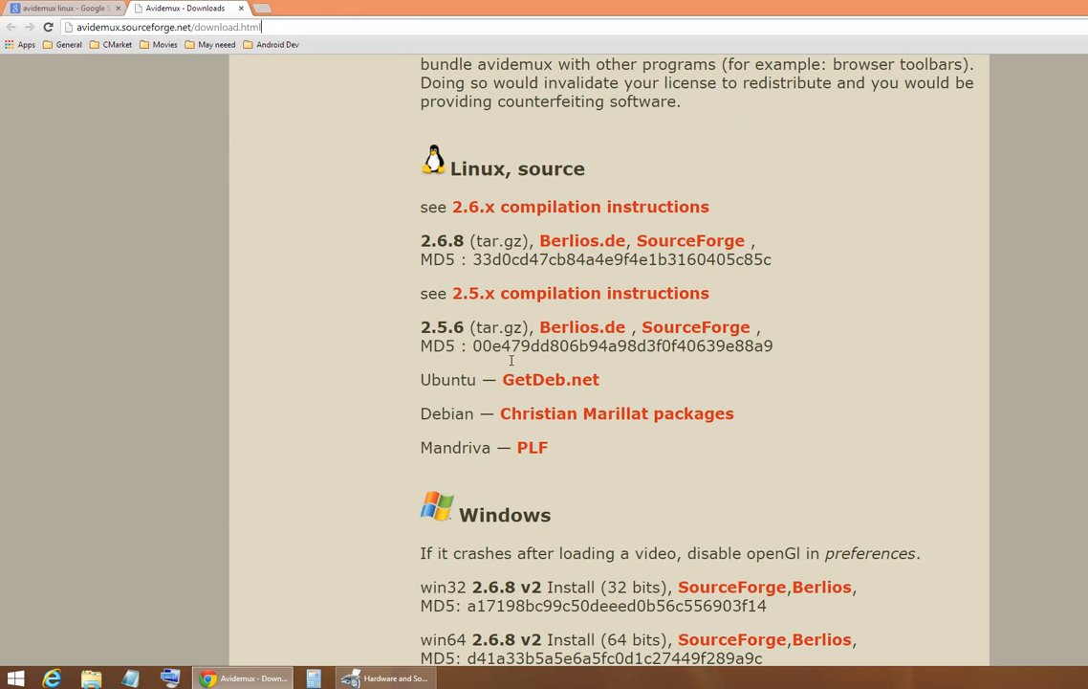
scroll("down", 3)
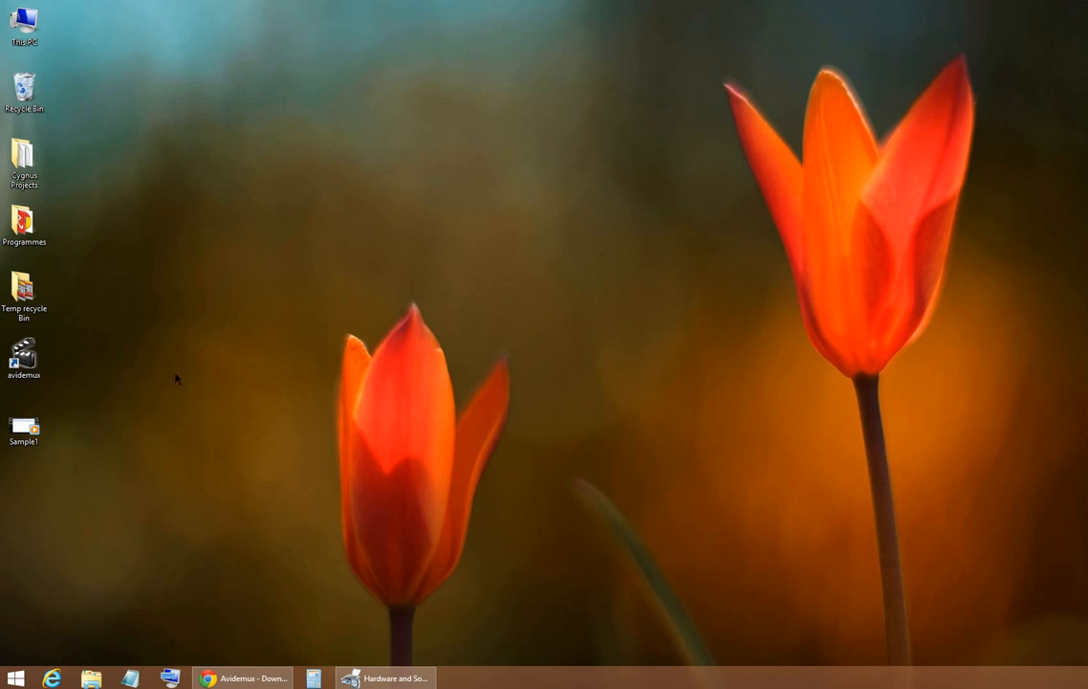
mouse_move(87, 366)
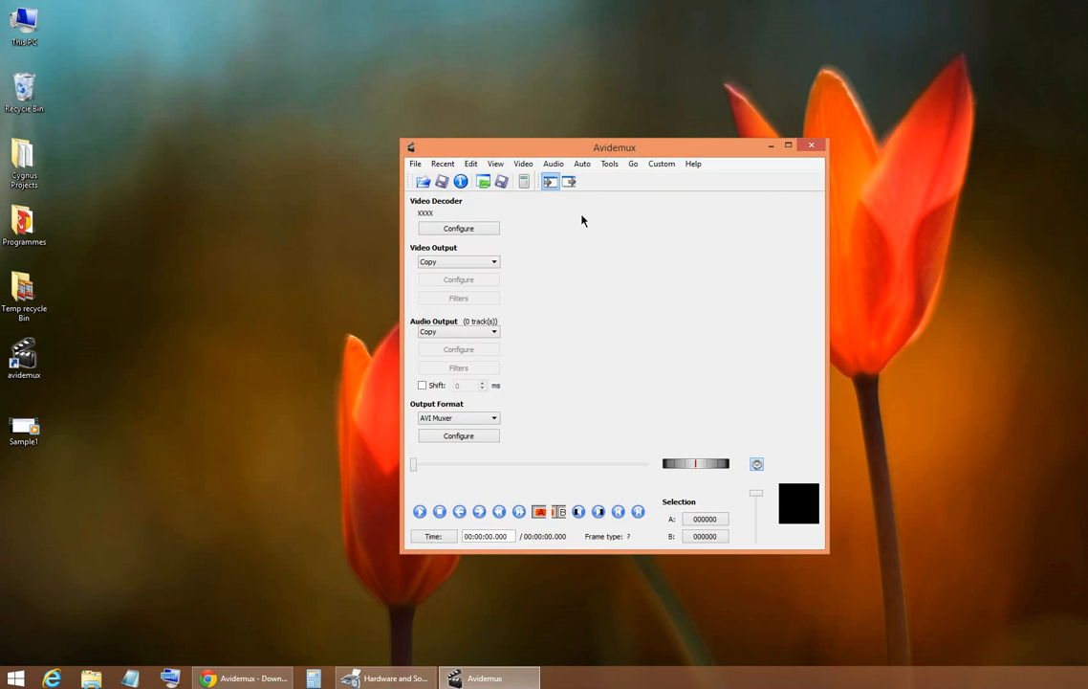
mouse_move(435, 192)
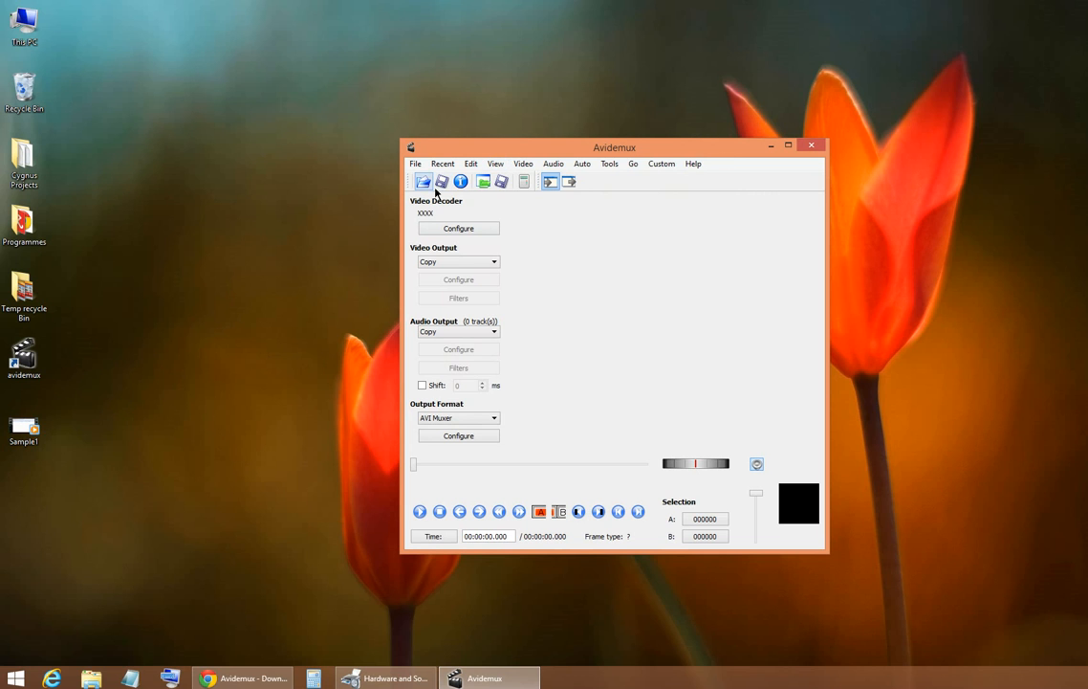
left_click_drag(614, 147, 544, 129)
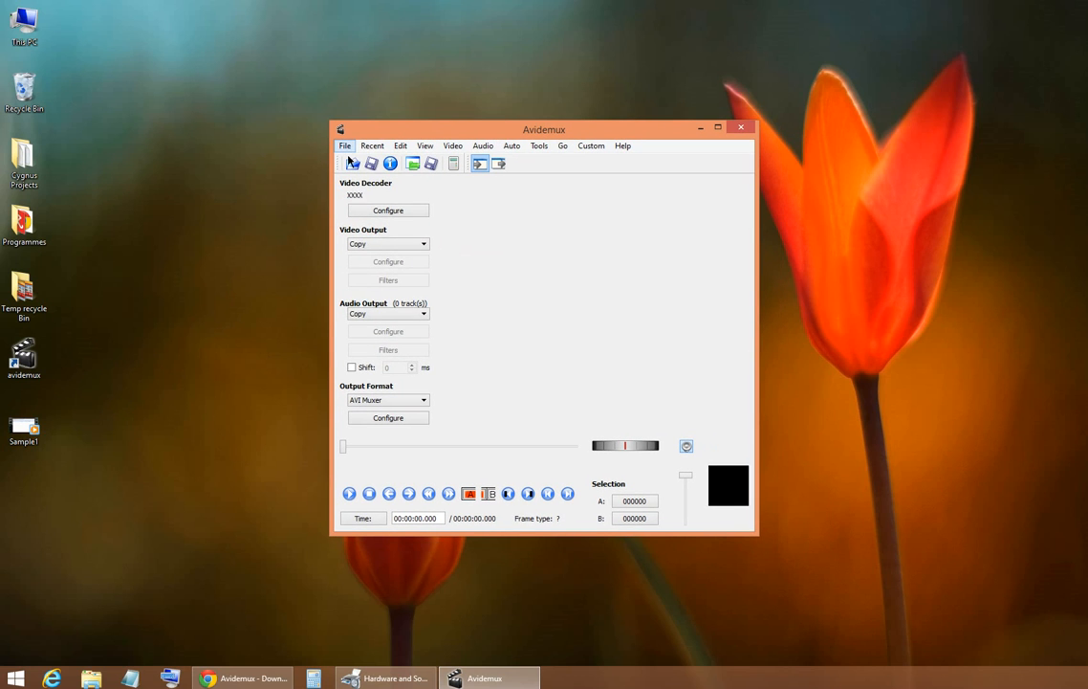
Step: Load Sample1.avi from the Desktop via File > Open
left_click(344, 145)
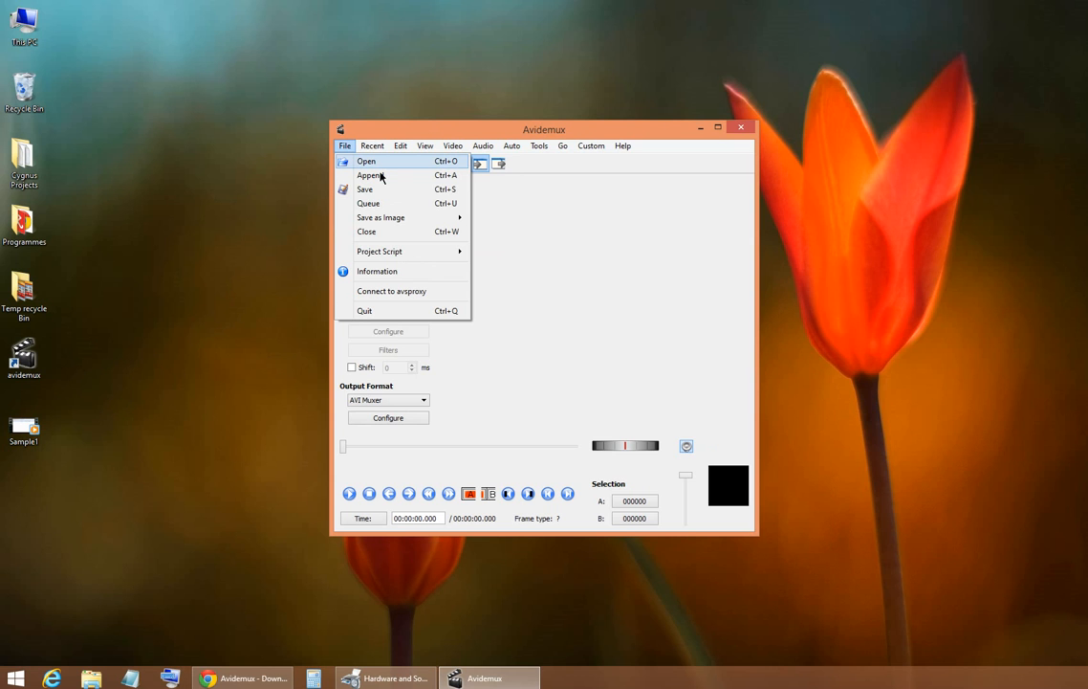
left_click(367, 161)
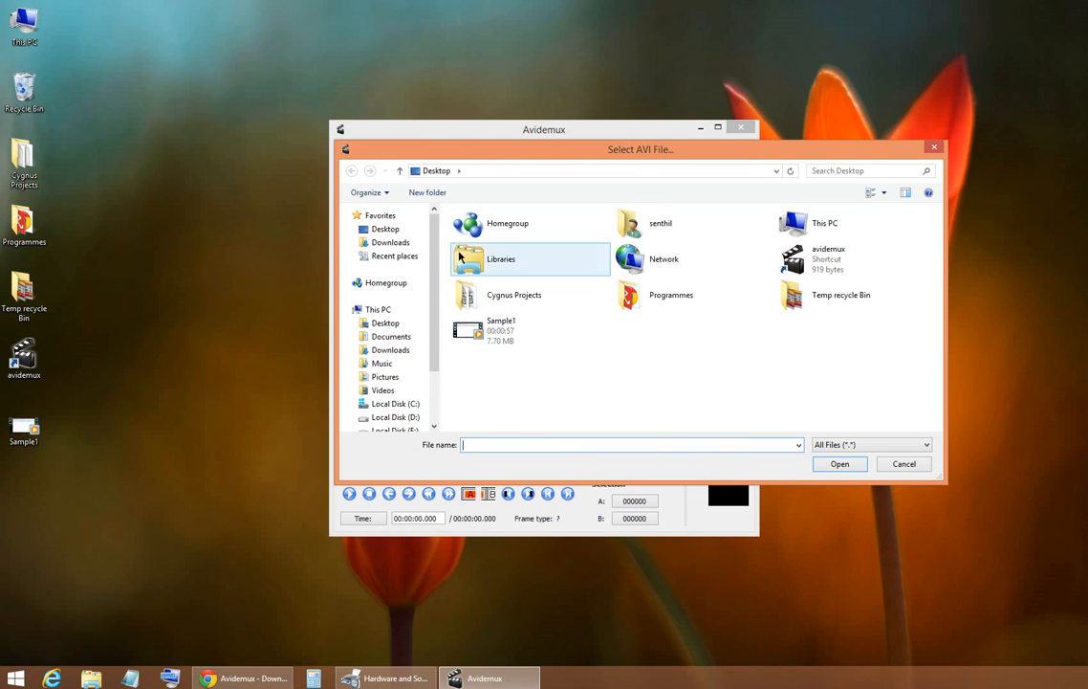
left_click(530, 330)
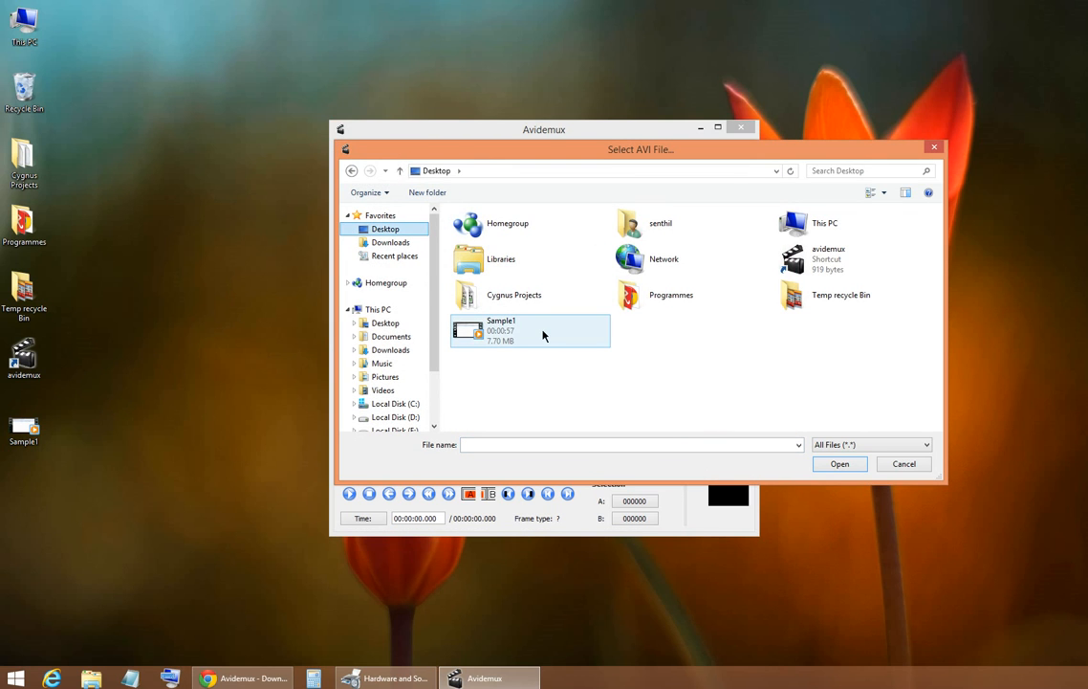
mouse_move(531, 345)
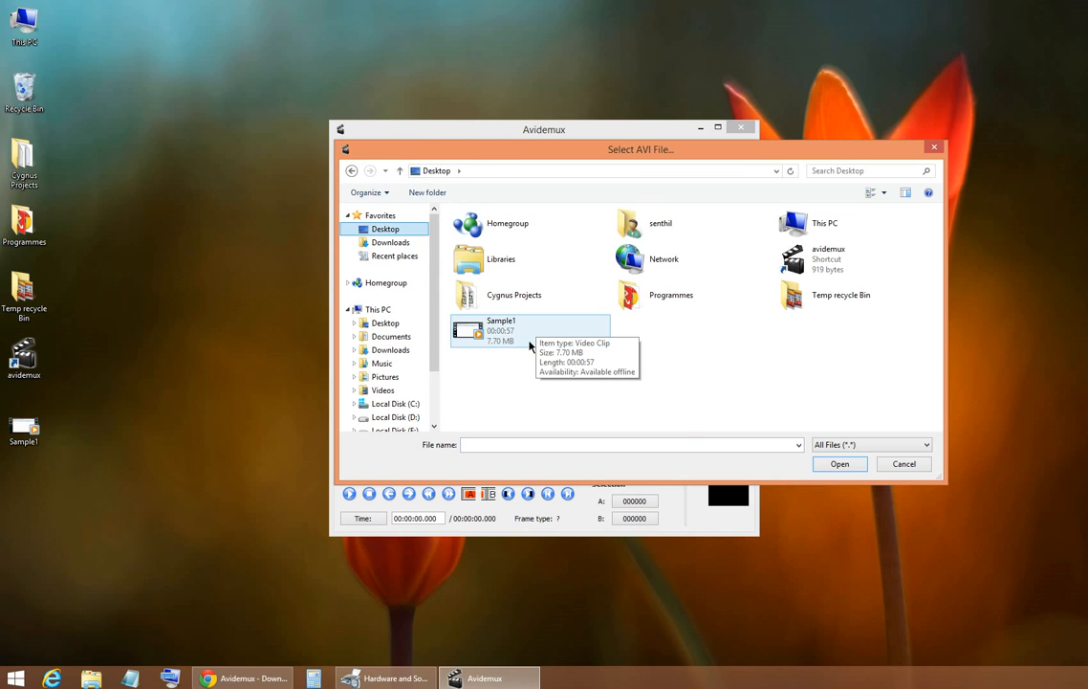
mouse_move(519, 347)
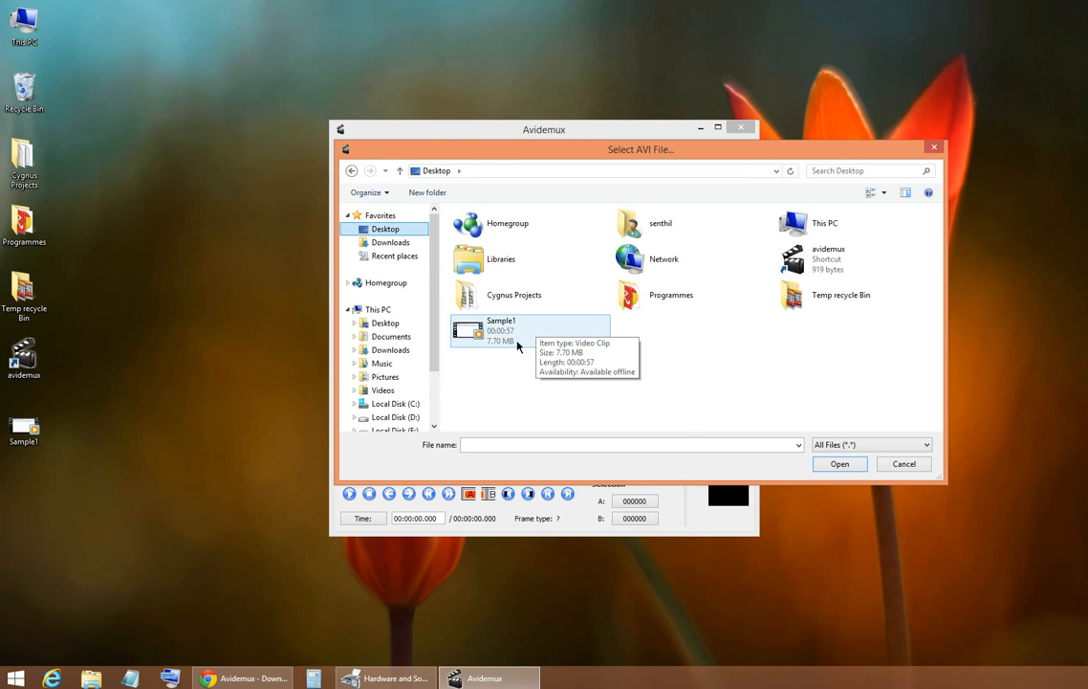
left_click(500, 330)
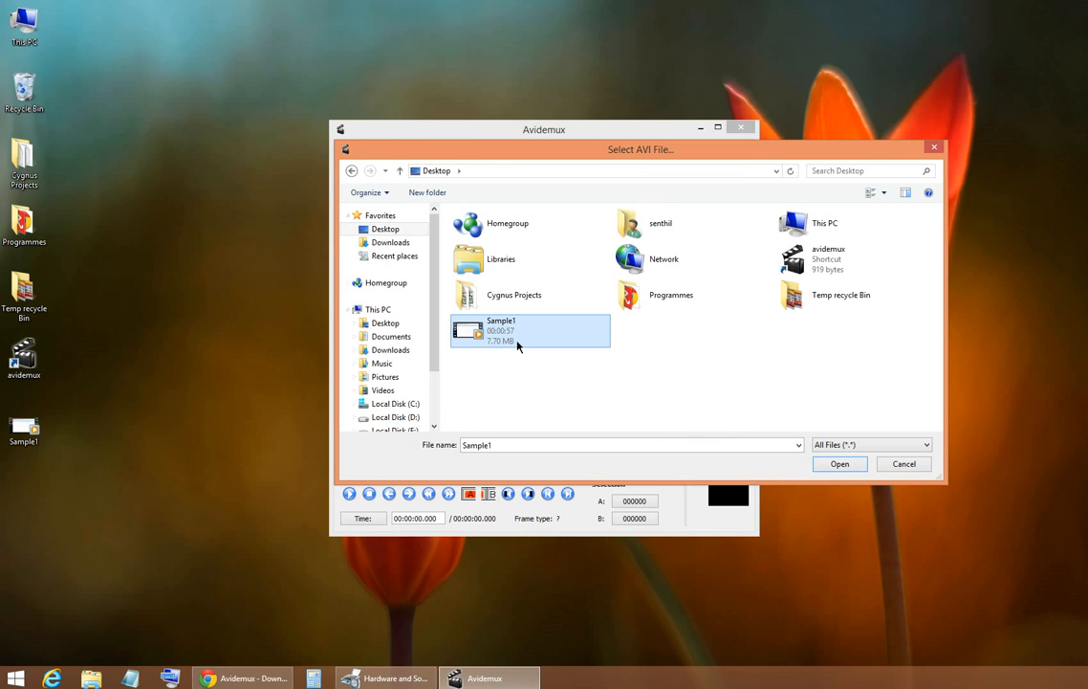
left_click(839, 464)
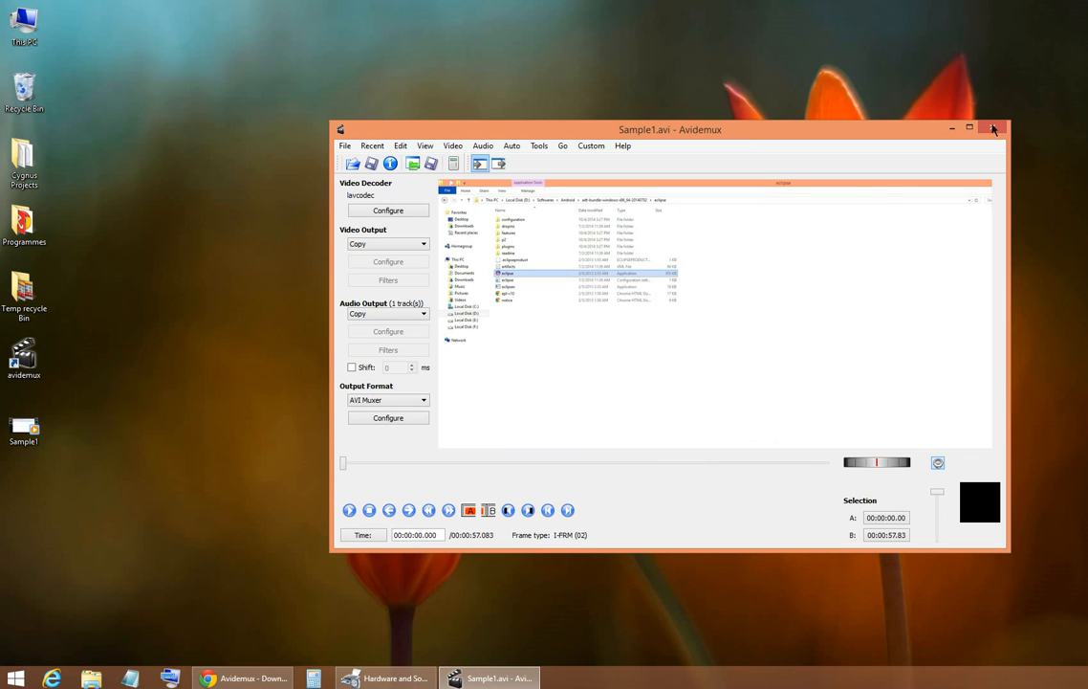
mouse_move(970, 127)
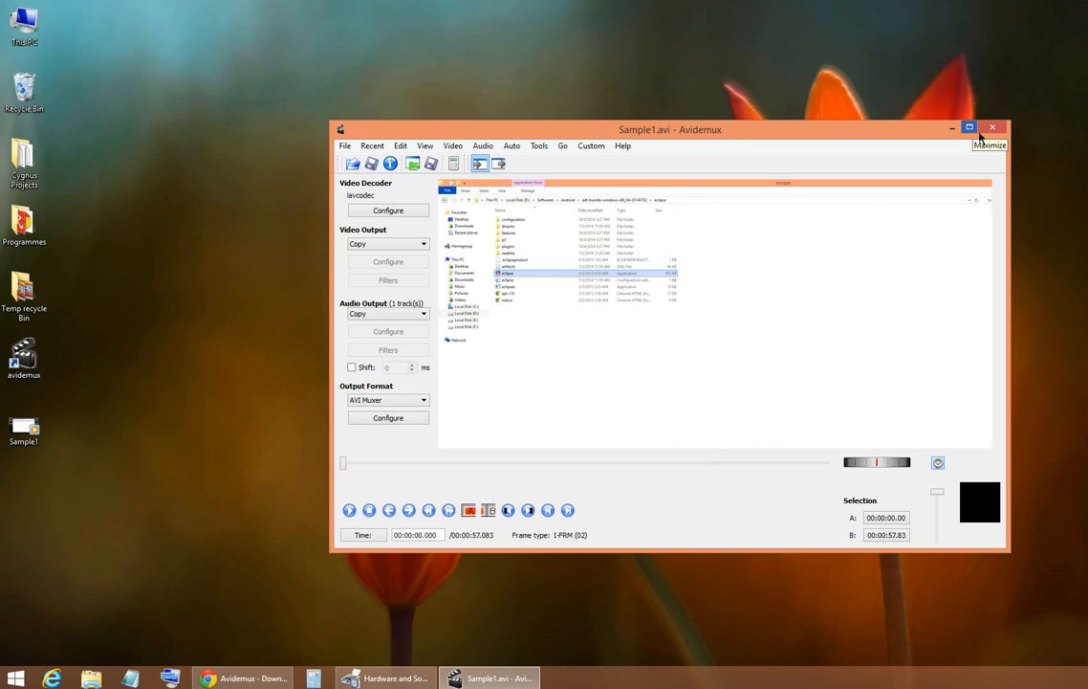
Step: Maximise Avidemux and step the playhead back to 00:00:17.041 for marker A
left_click(969, 128)
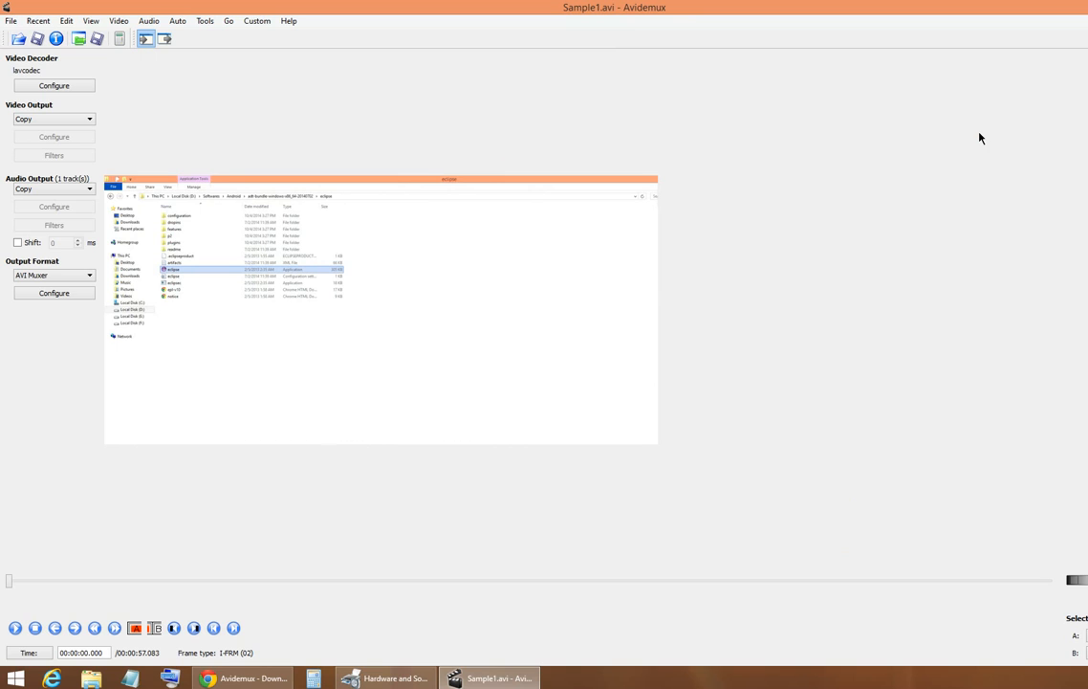
mouse_move(39, 657)
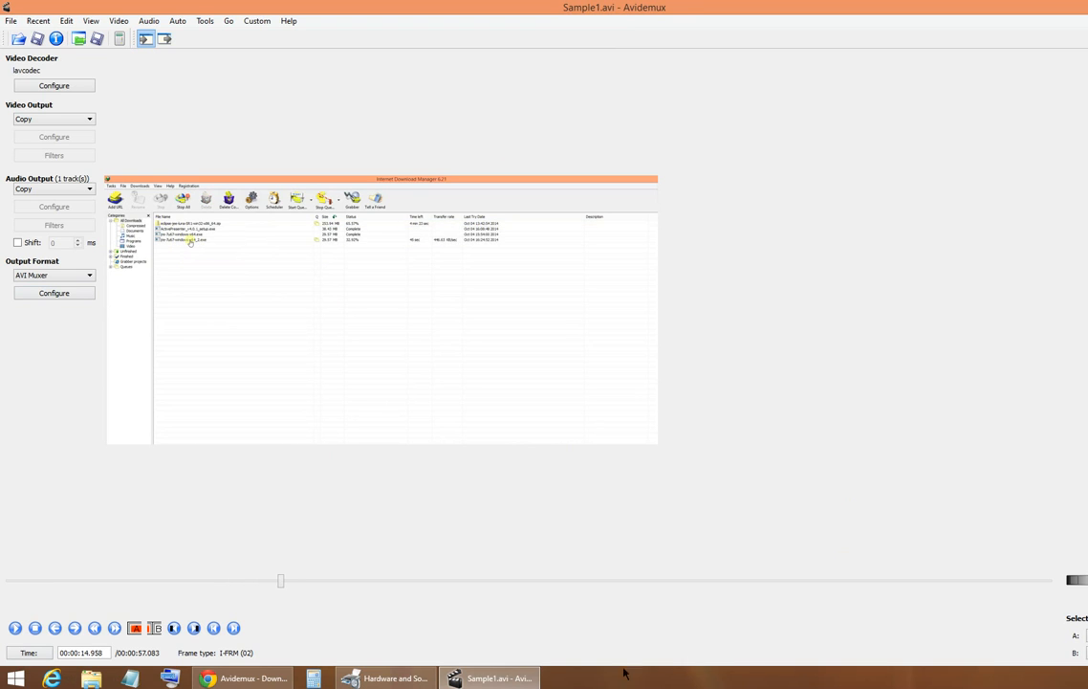
left_click(36, 627)
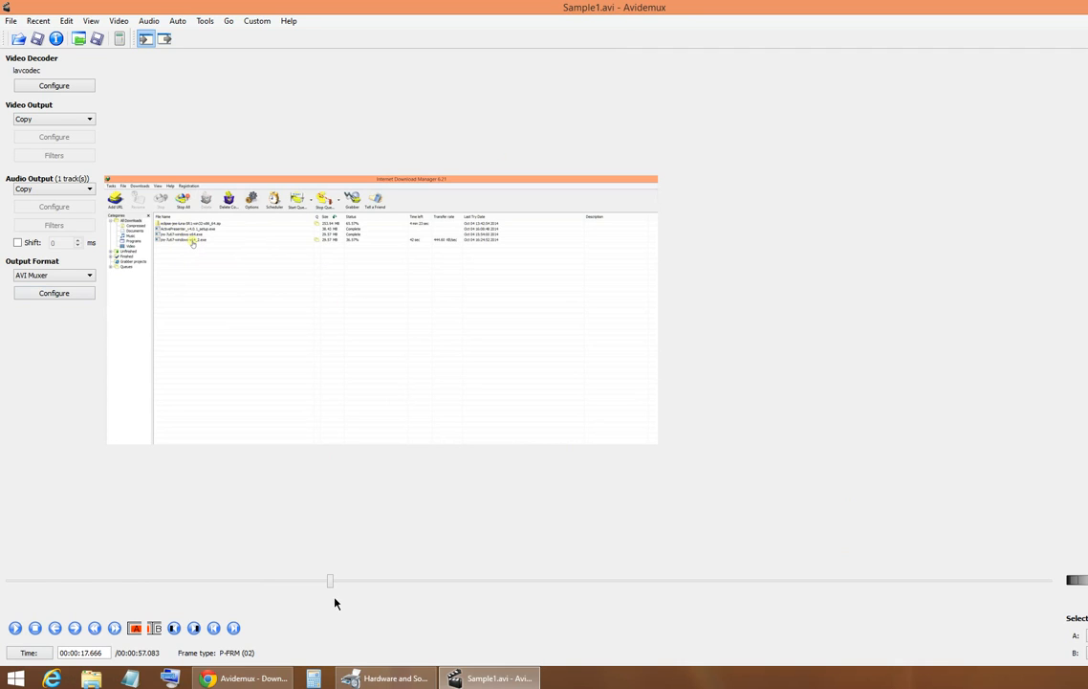
mouse_move(317, 607)
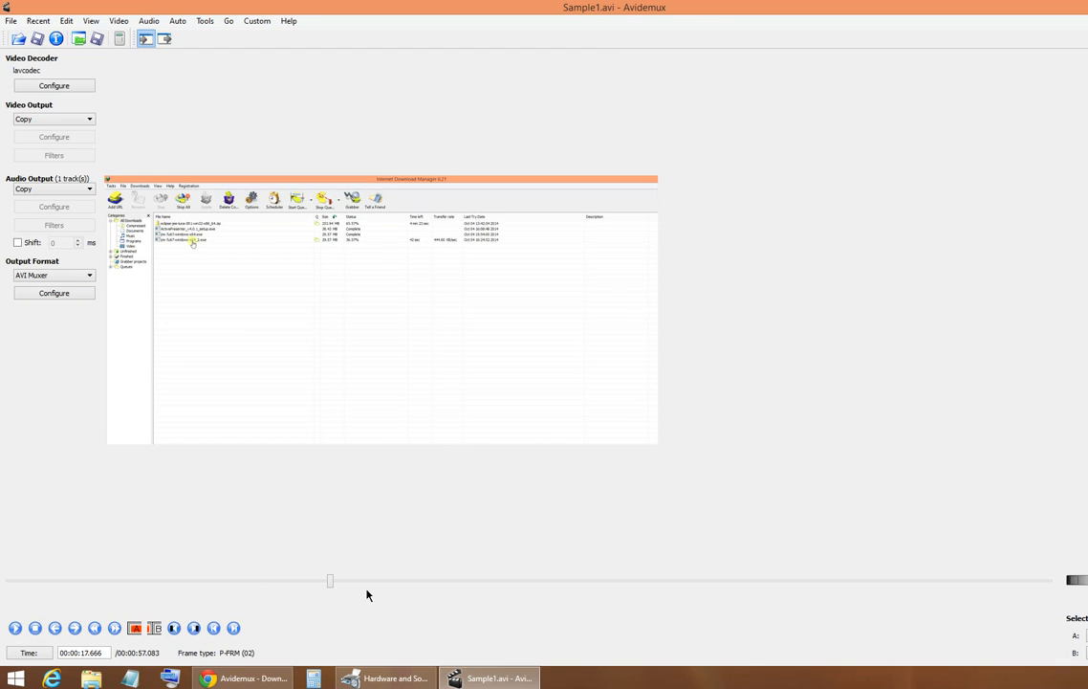
mouse_move(347, 596)
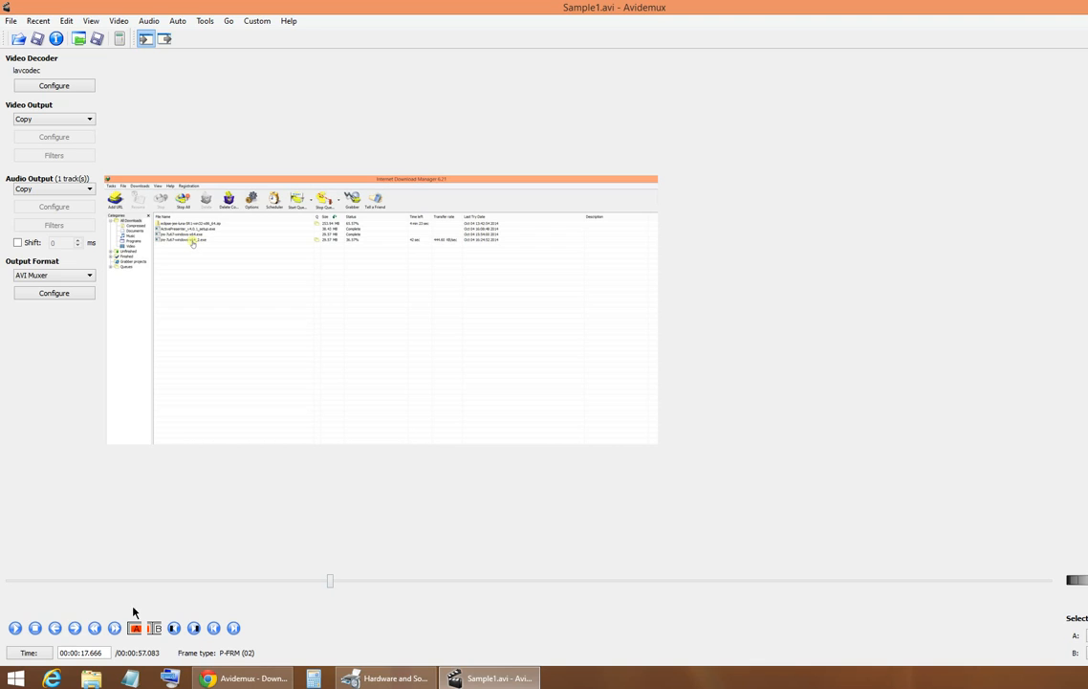
left_click(74, 627)
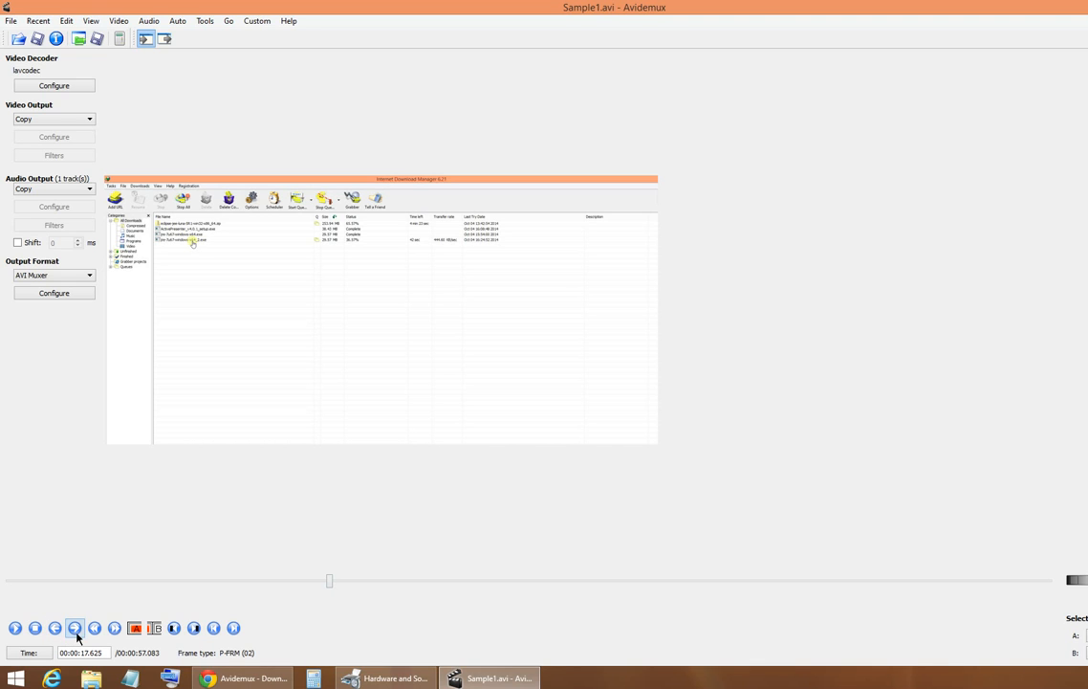
left_click(54, 627)
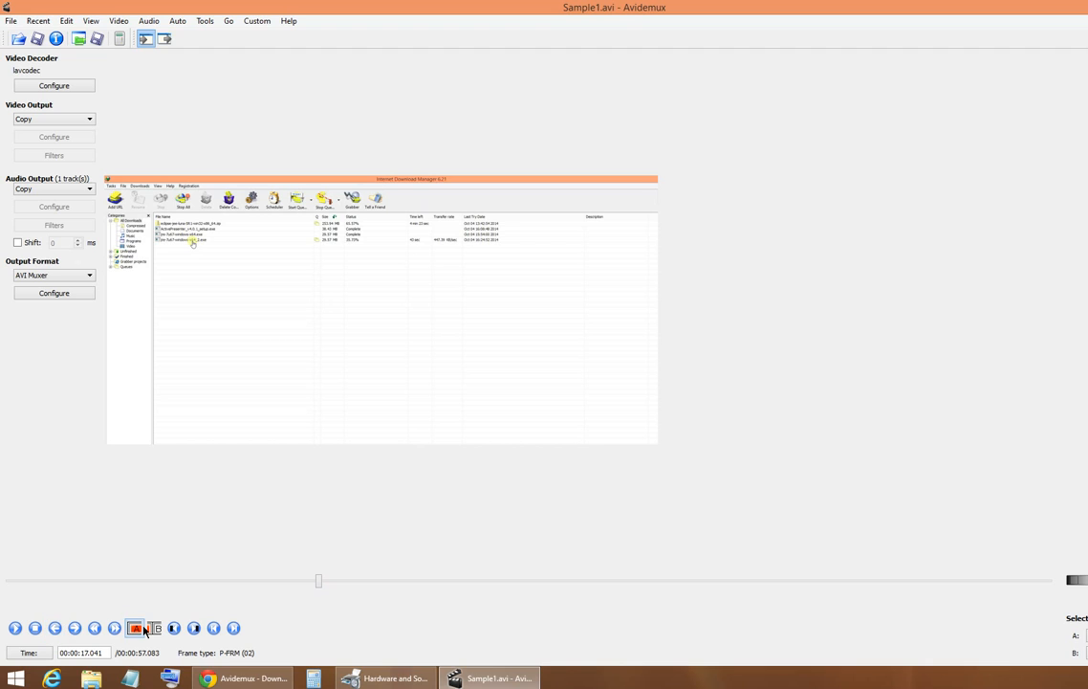
mouse_move(146, 638)
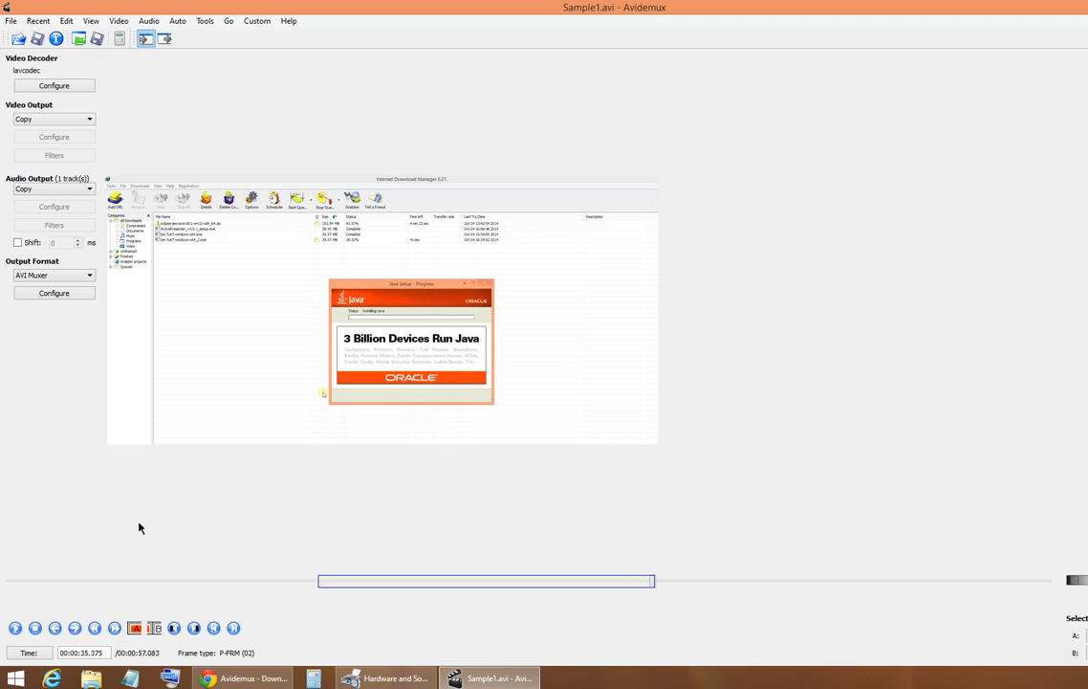
Step: With marker B at 00:00:35.375, bring up the Edit menu for the cut
left_click(66, 20)
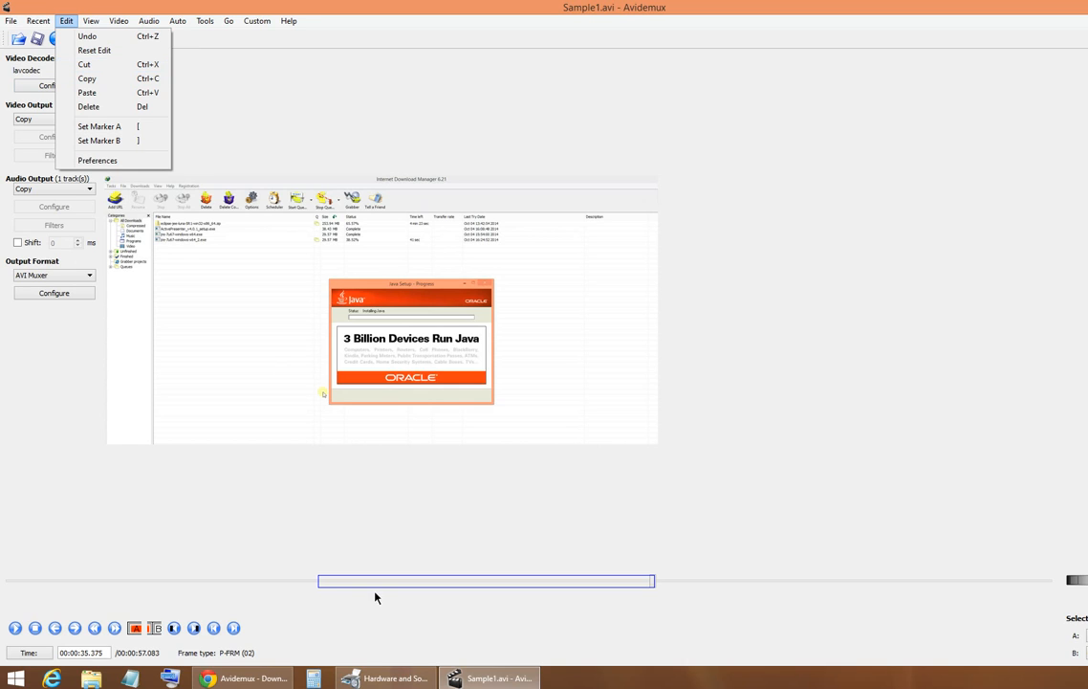
Step: Delete the A–B commercial section, shortening the clip to 00:00:38.749
left_click(378, 598)
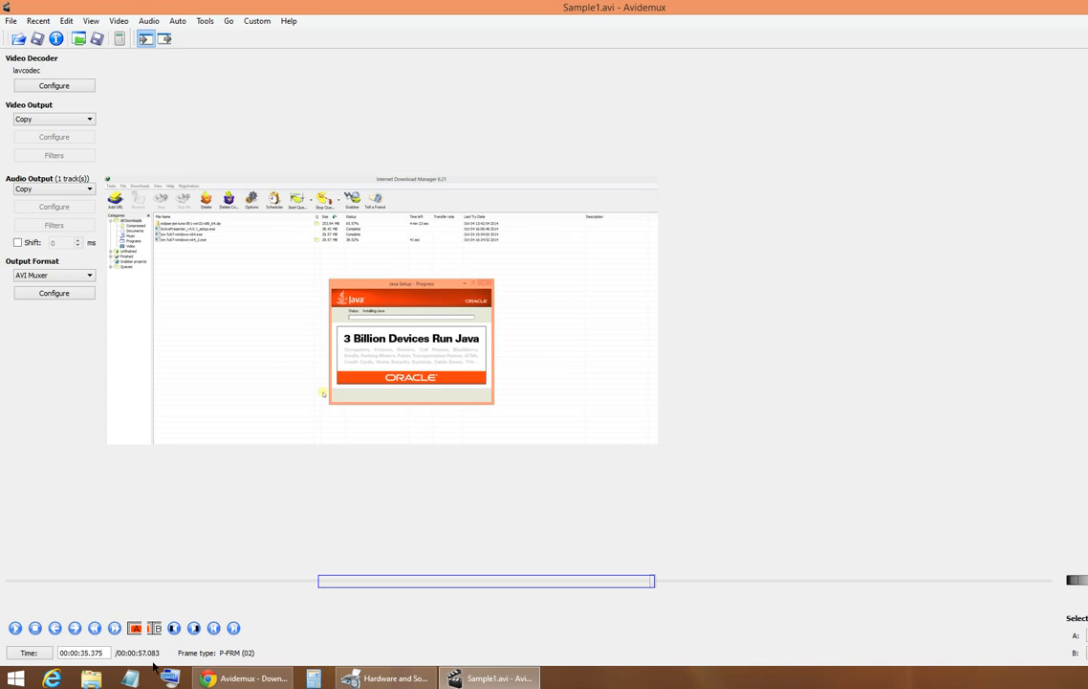
mouse_move(350, 602)
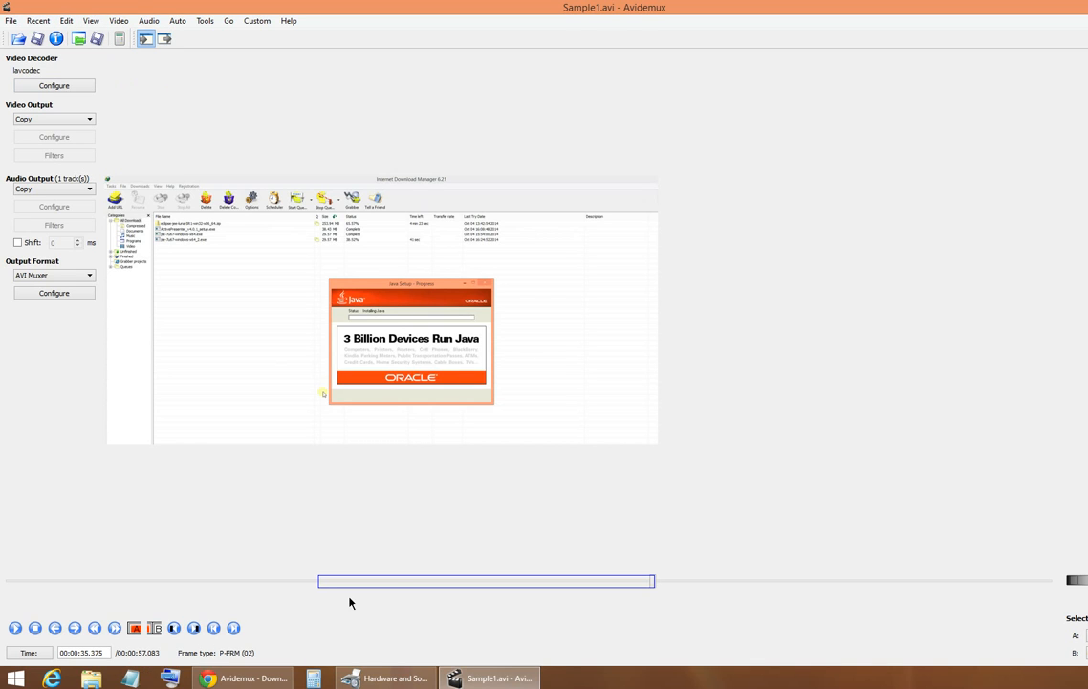
mouse_move(91, 20)
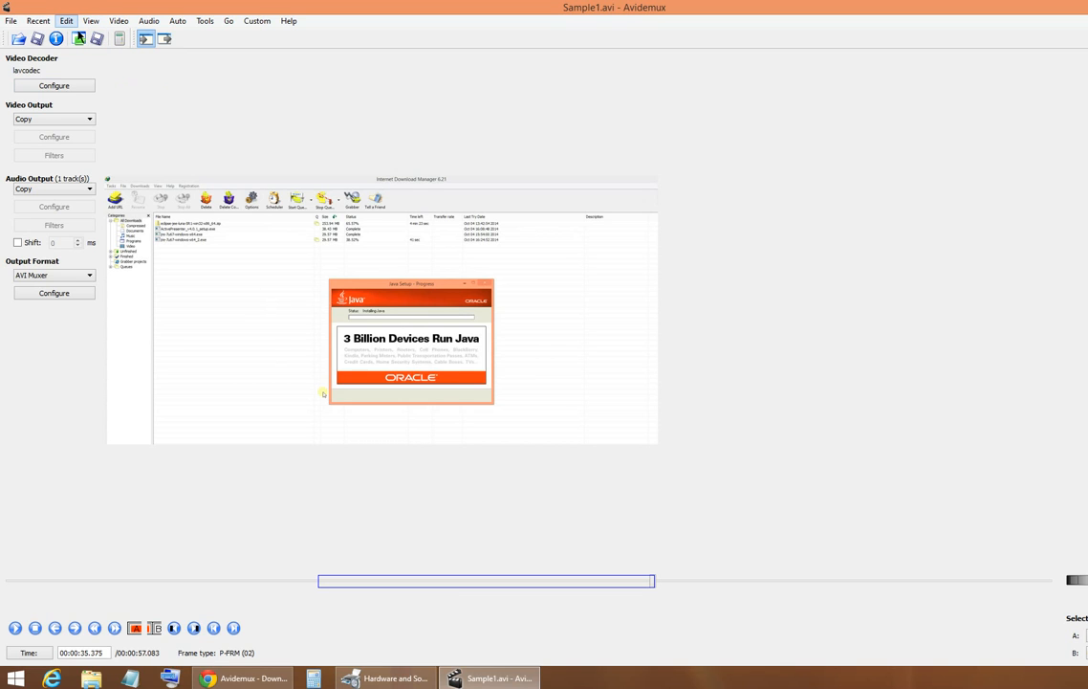
left_click(66, 20)
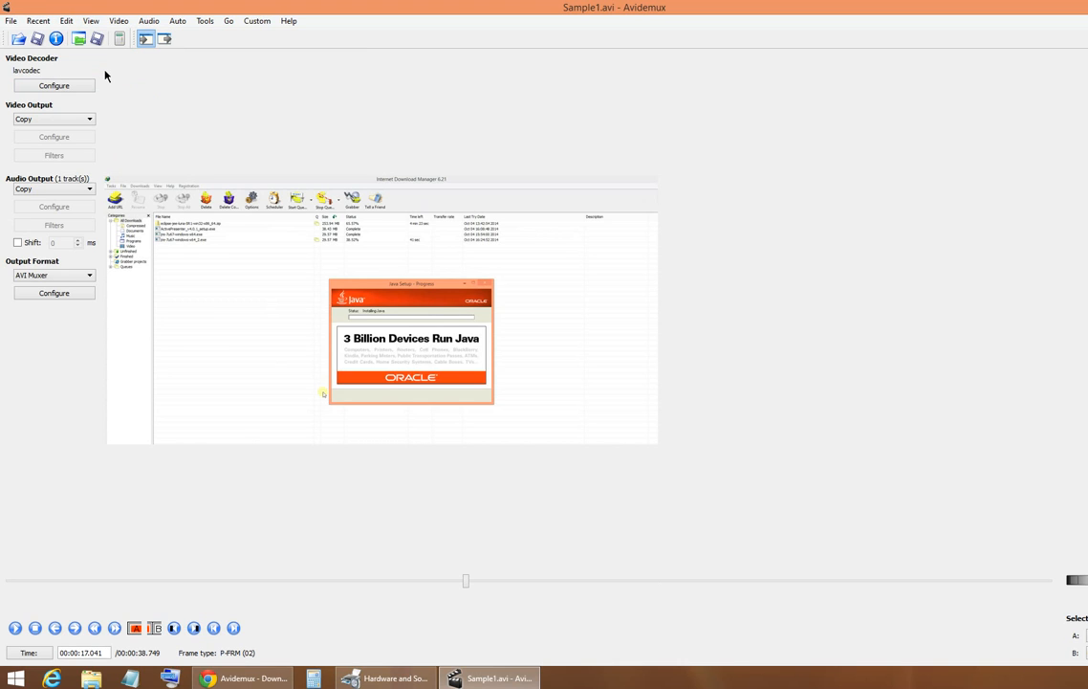
mouse_move(585, 602)
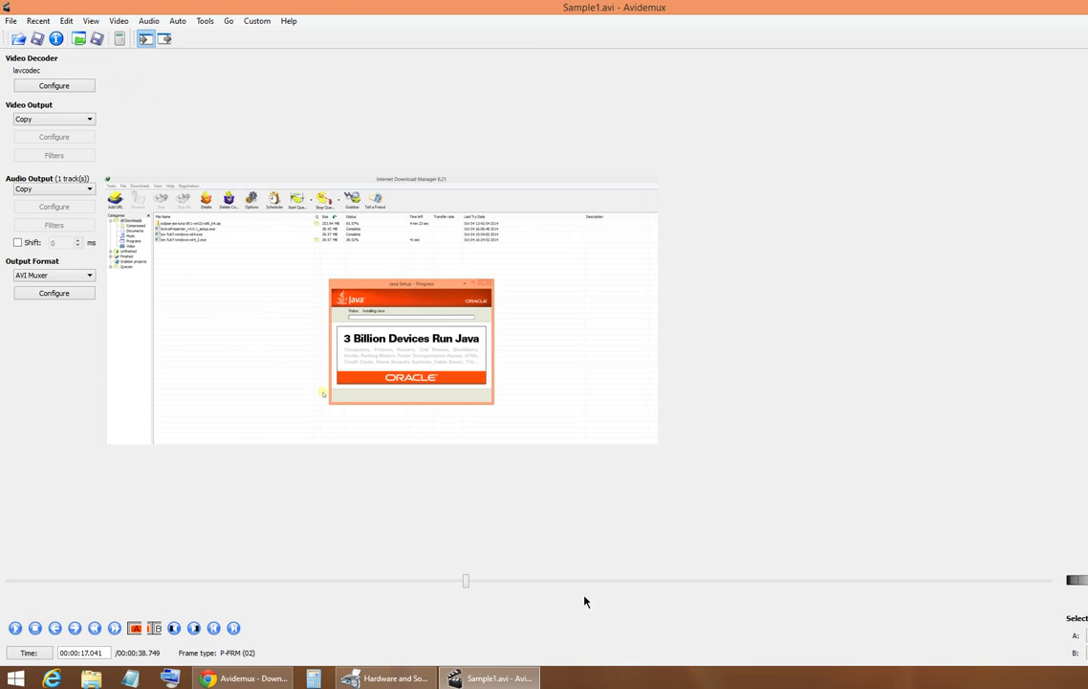
mouse_move(483, 605)
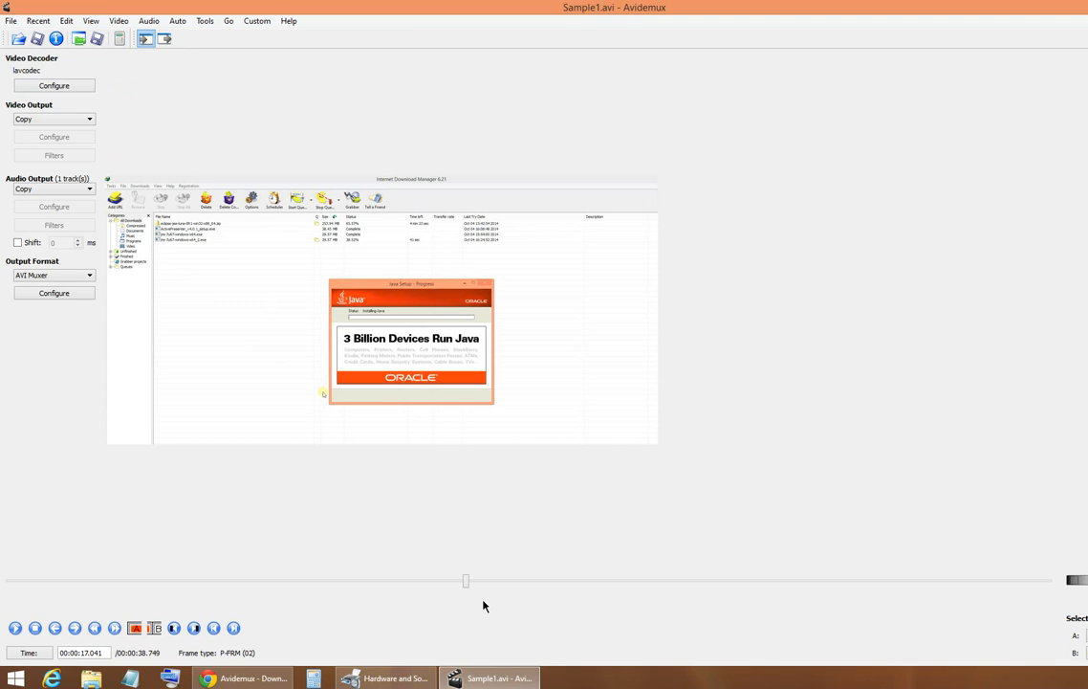
mouse_move(153, 665)
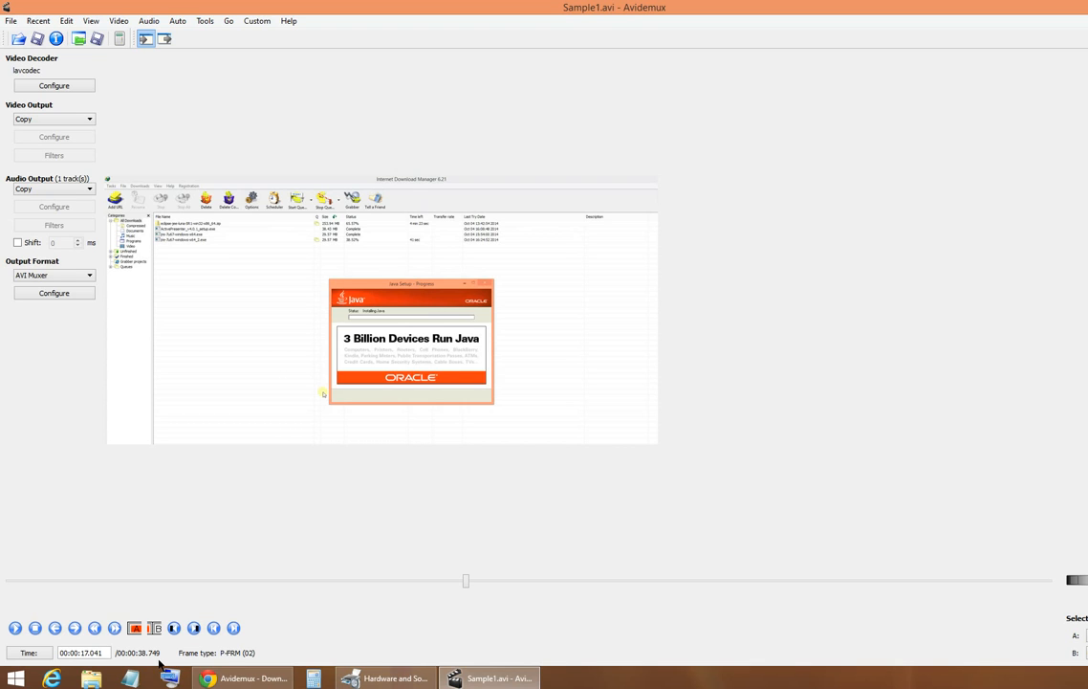
mouse_move(165, 654)
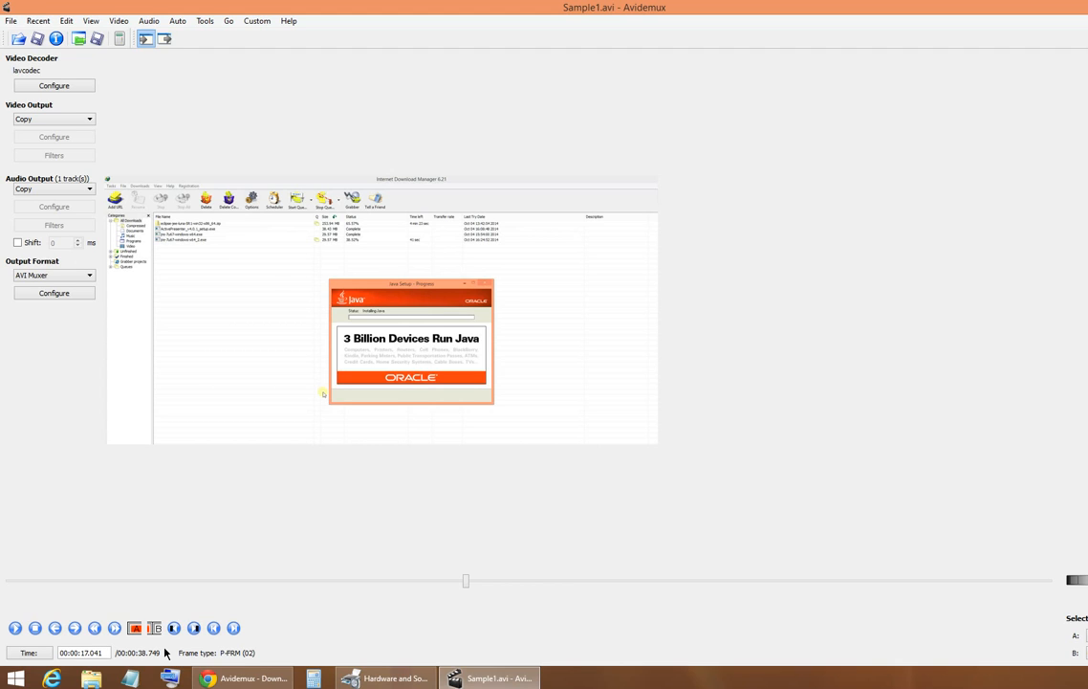
mouse_move(510, 632)
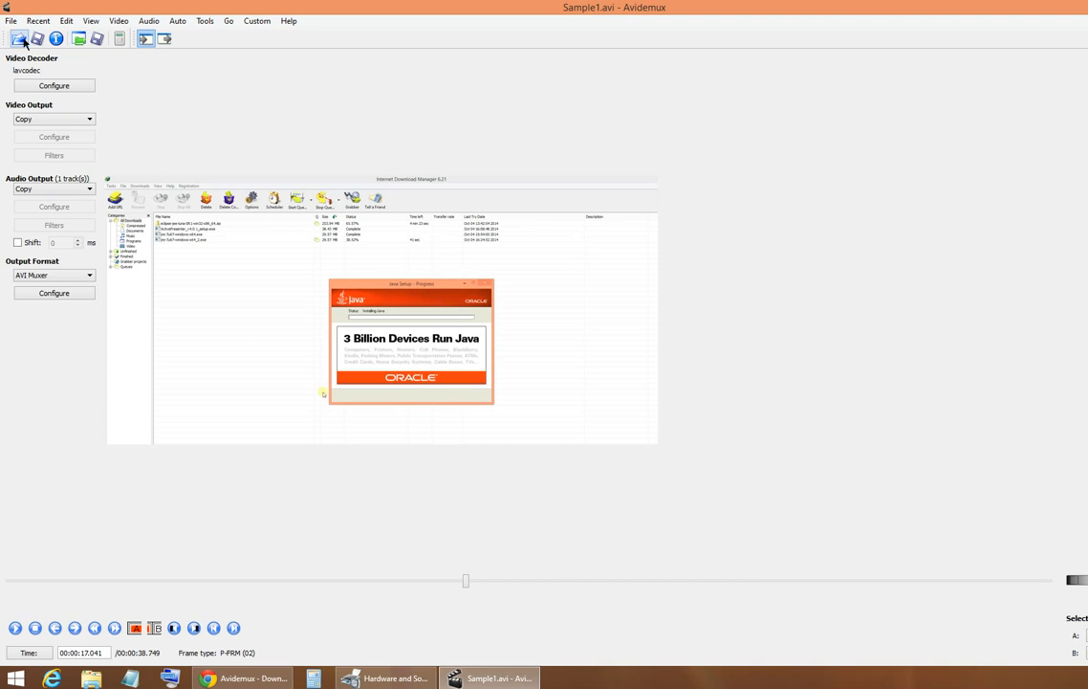
Step: Save the edited video to the Desktop as sample2, reaching the keyframe warning
left_click(10, 20)
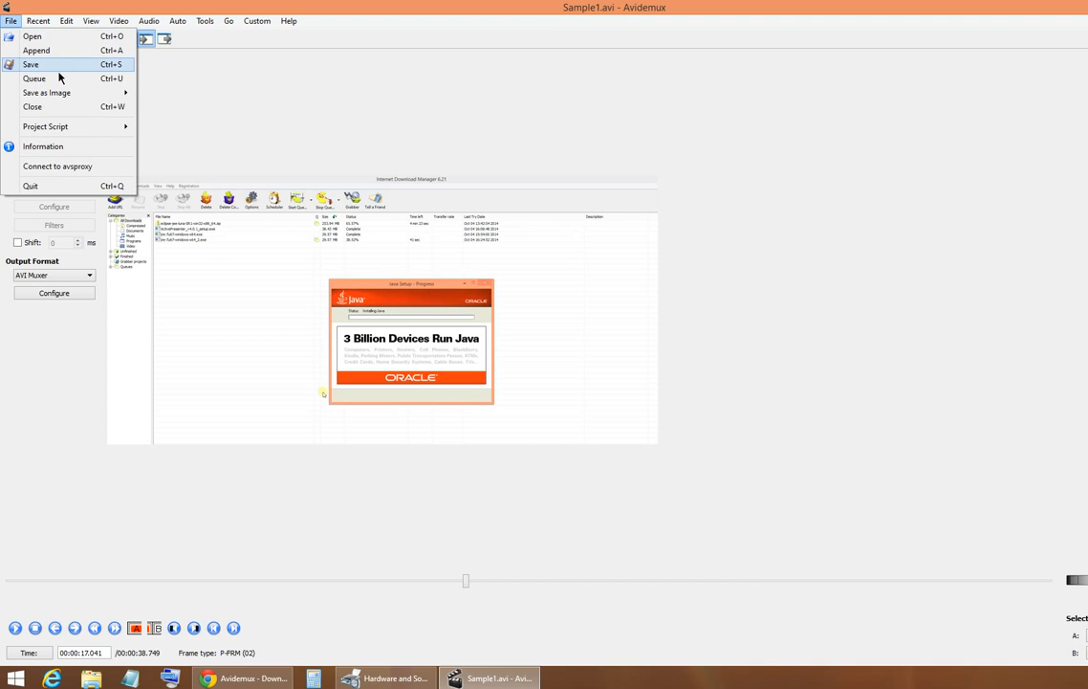
left_click(31, 64)
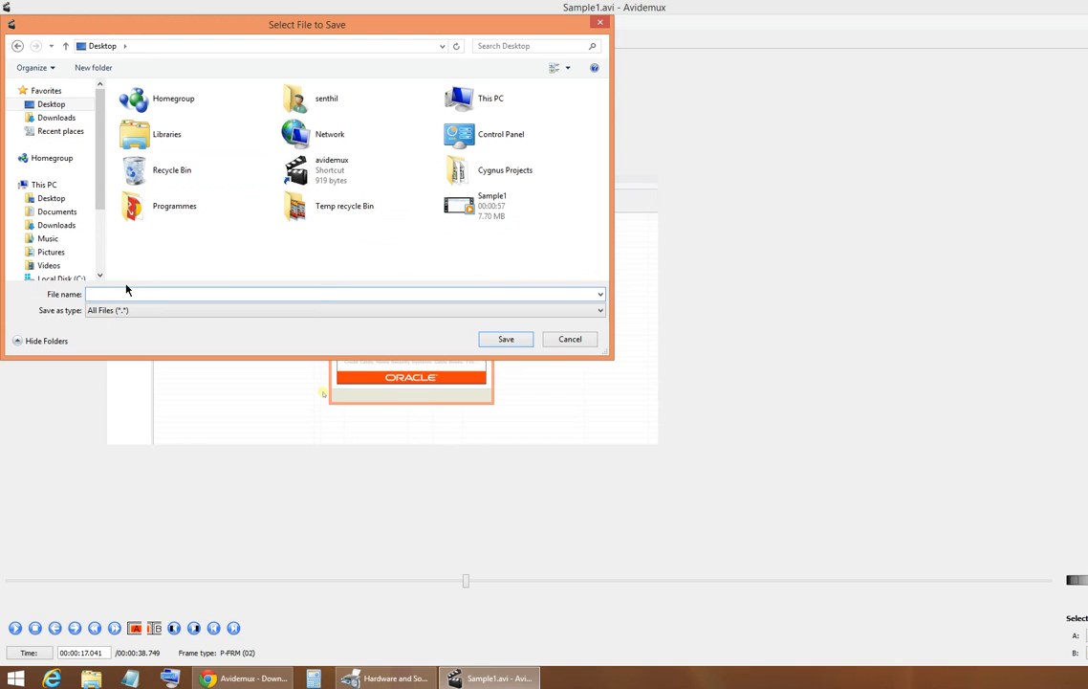
type("sampl")
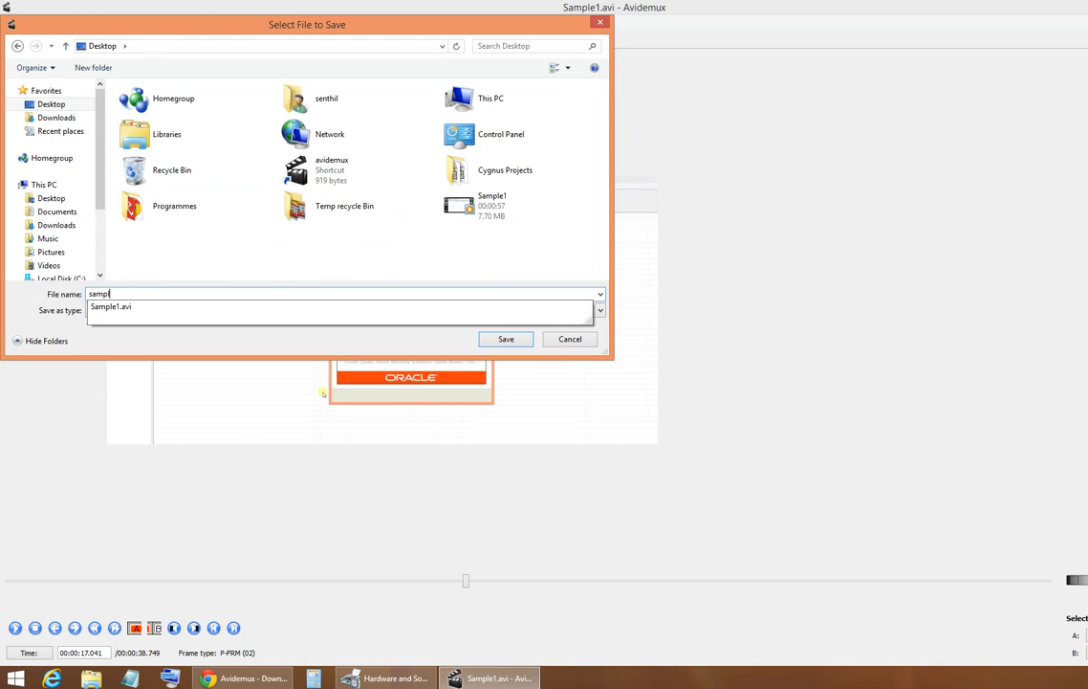
type("e2")
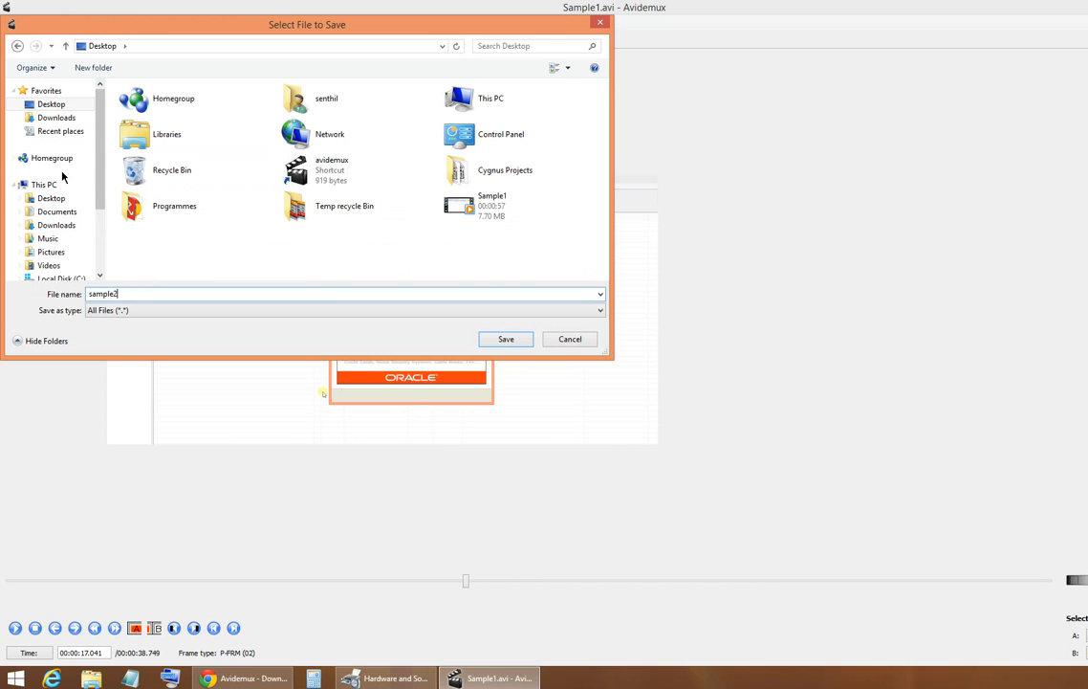
left_click(506, 339)
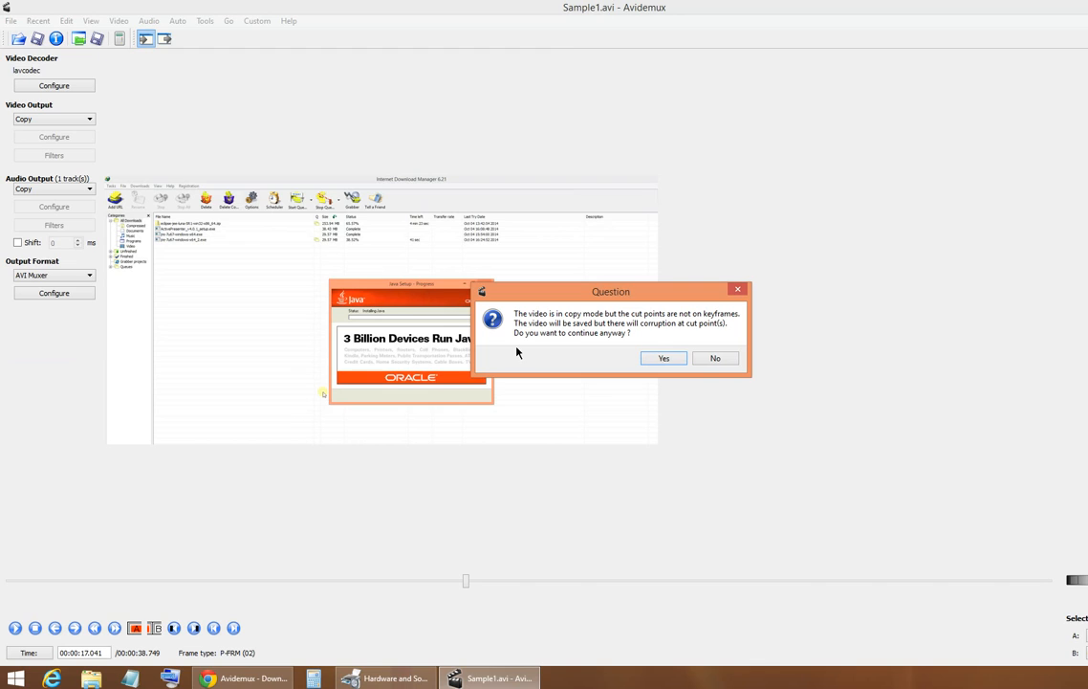
mouse_move(331, 477)
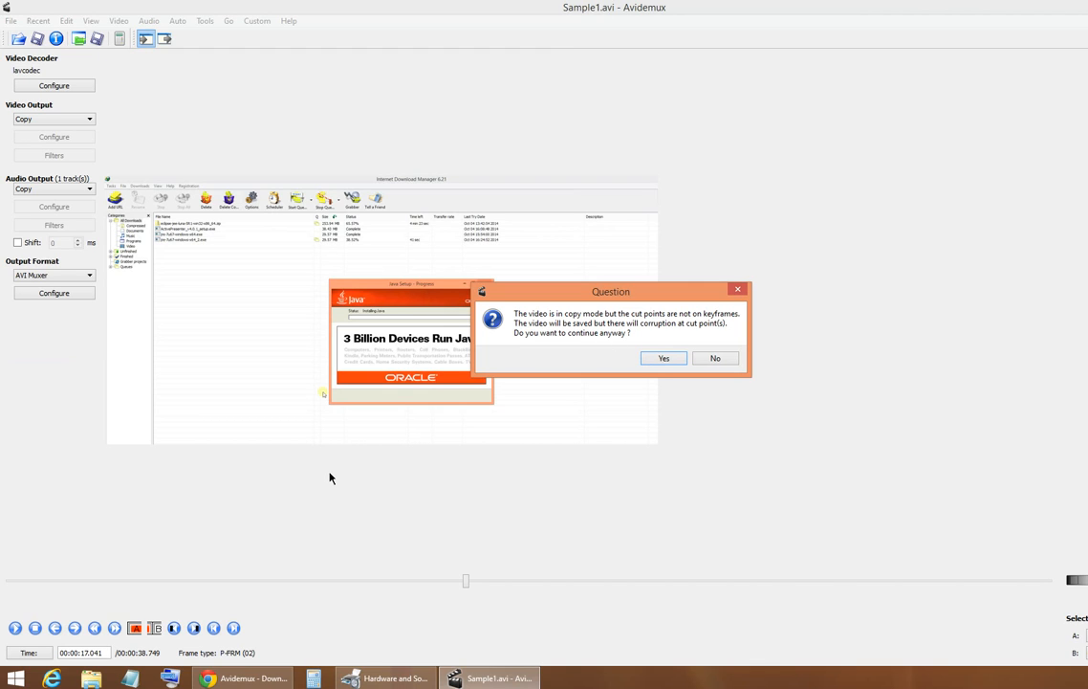
mouse_move(373, 466)
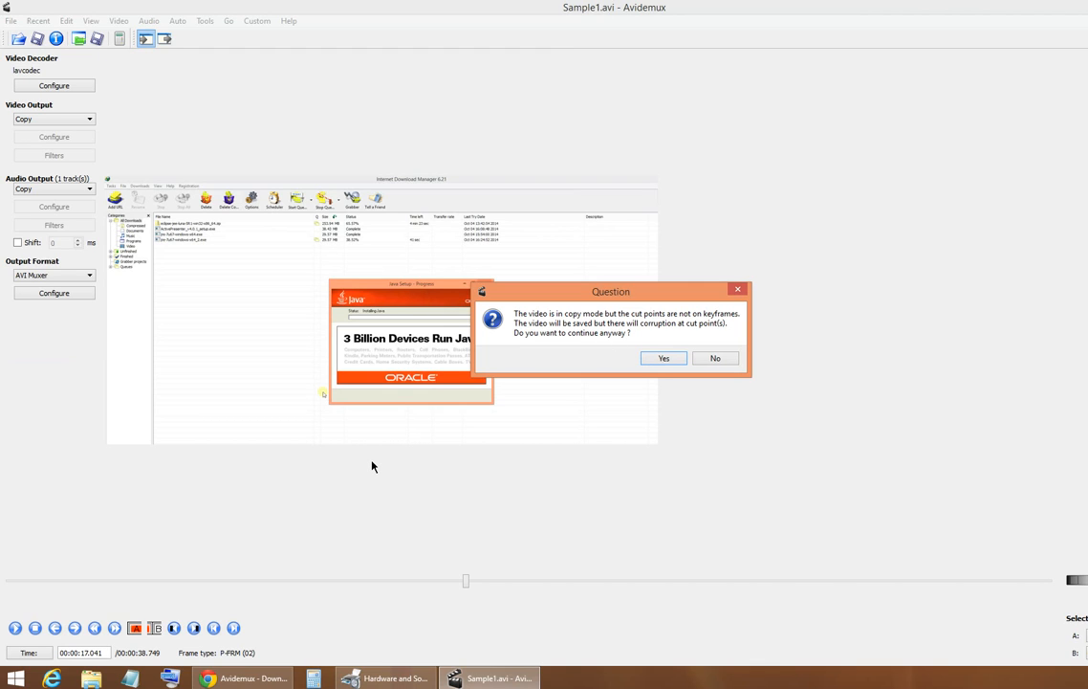